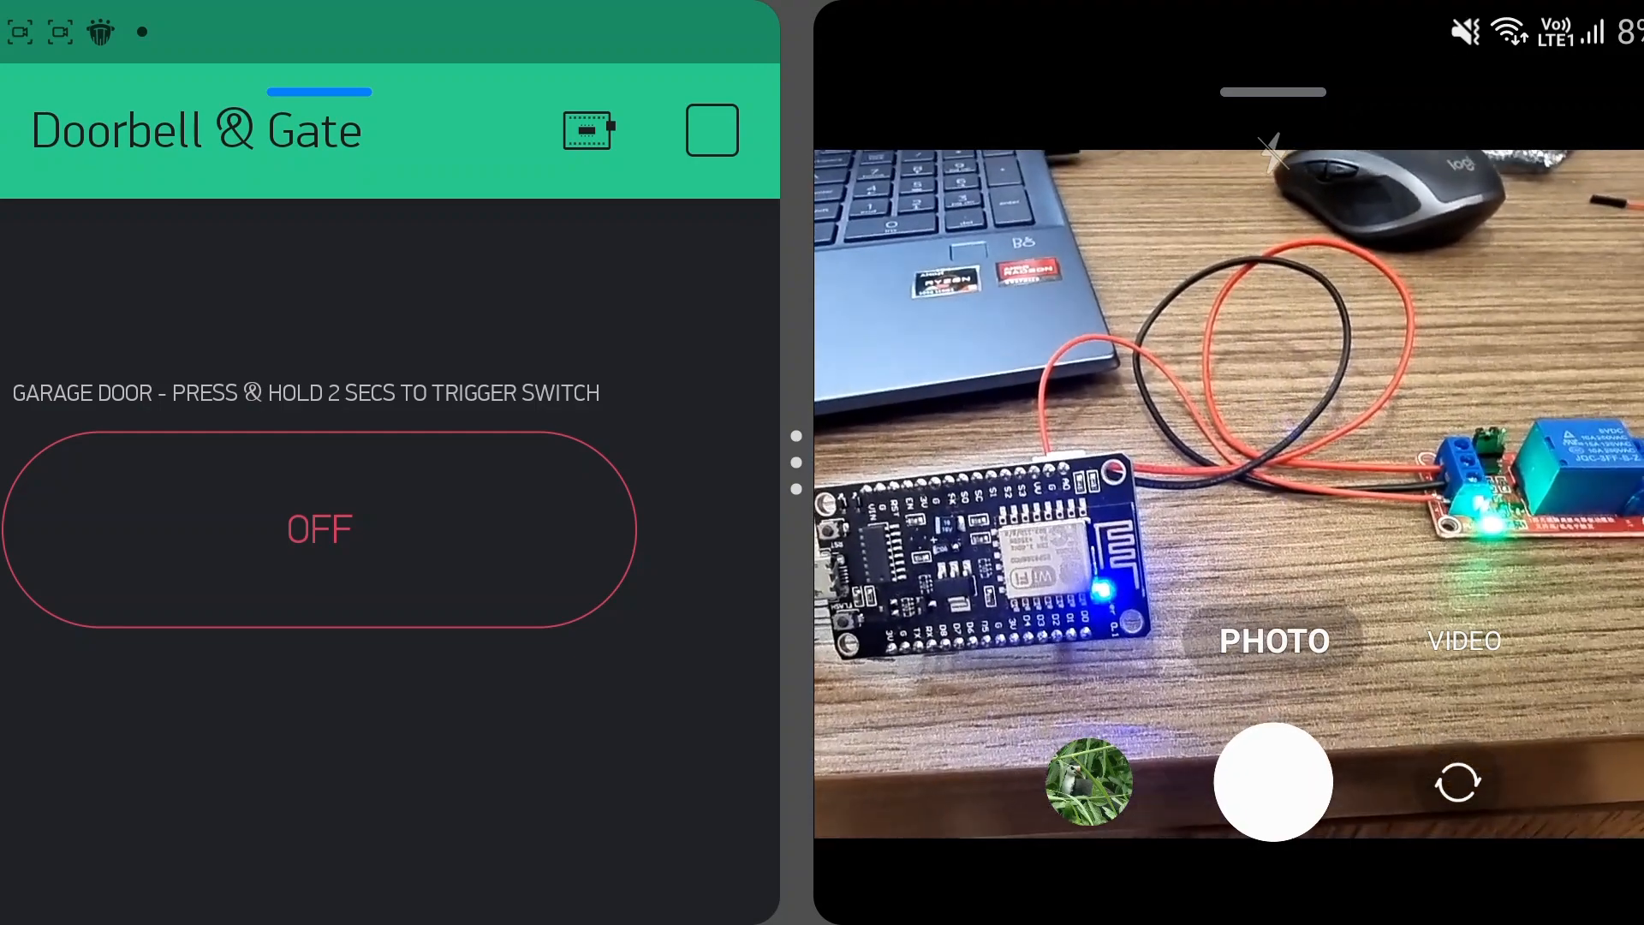
# Step: Toggle the GARAGE DOOR button ON/OFF twice so the relay clicks, leaving the switch OFF
pyautogui.click(317, 528)
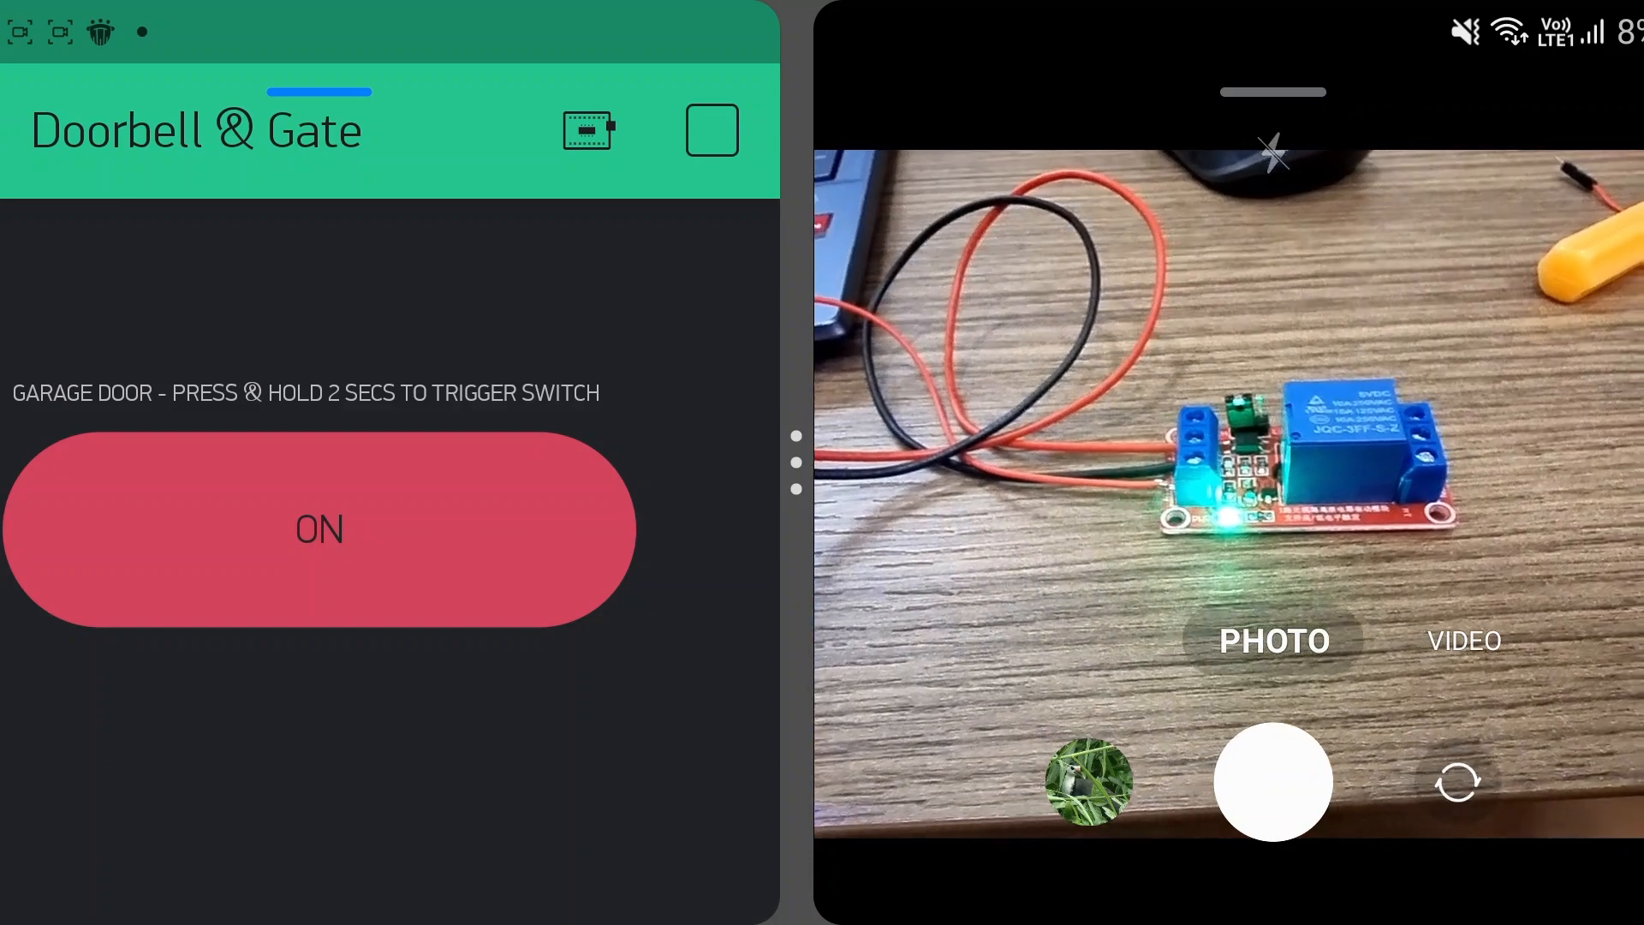
pyautogui.click(318, 529)
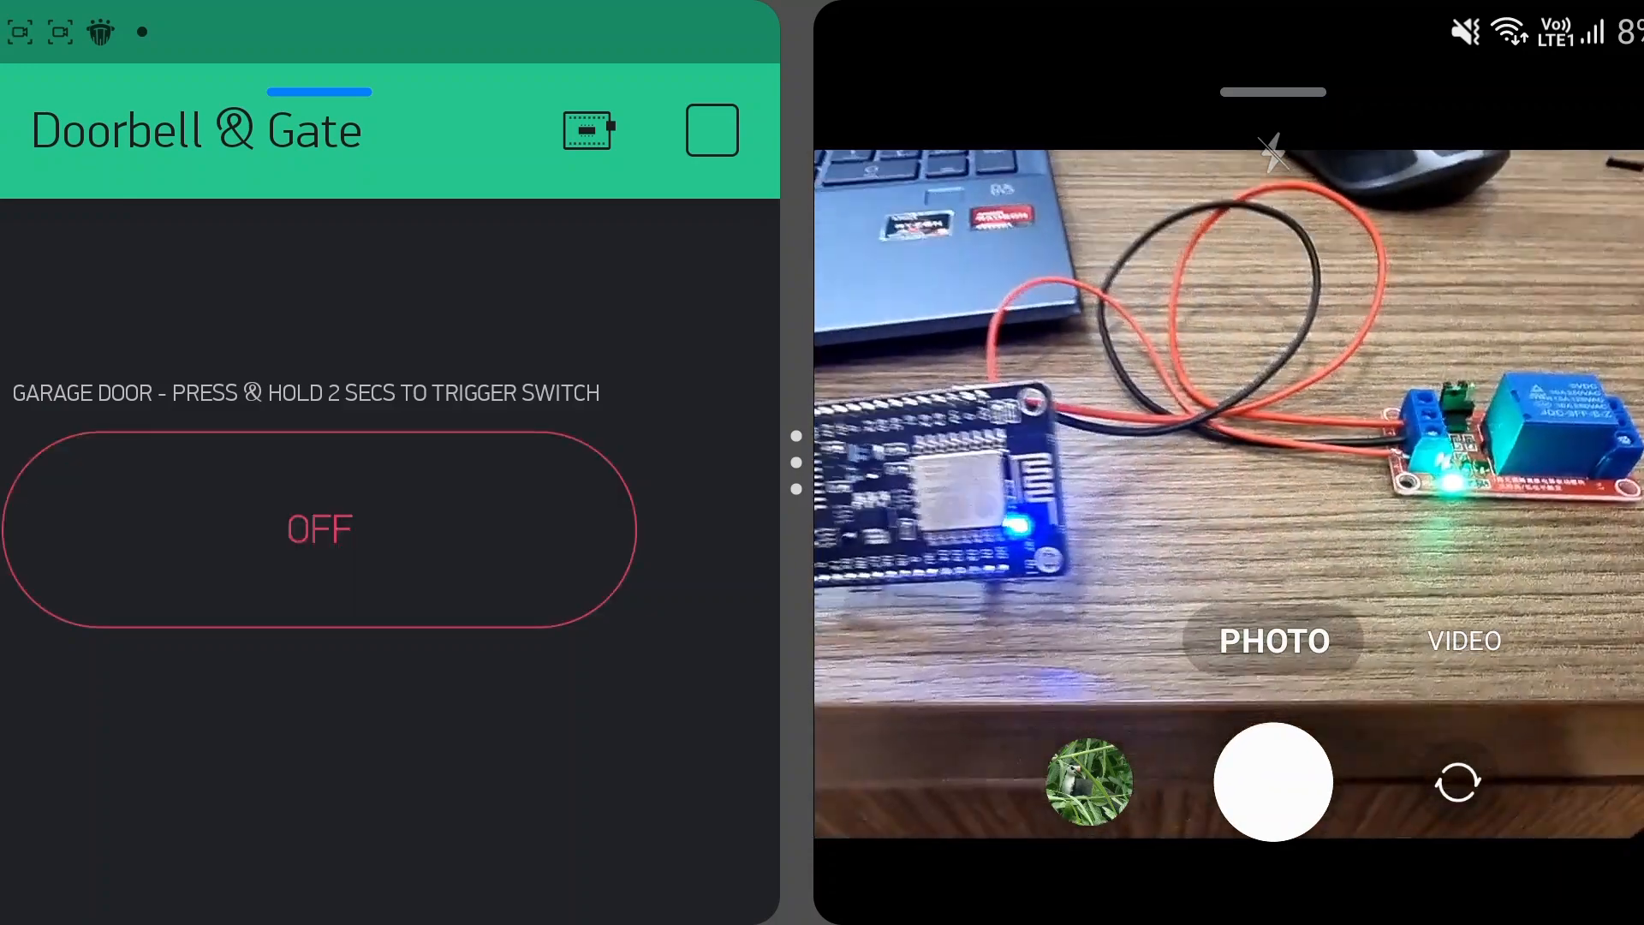
pyautogui.click(319, 528)
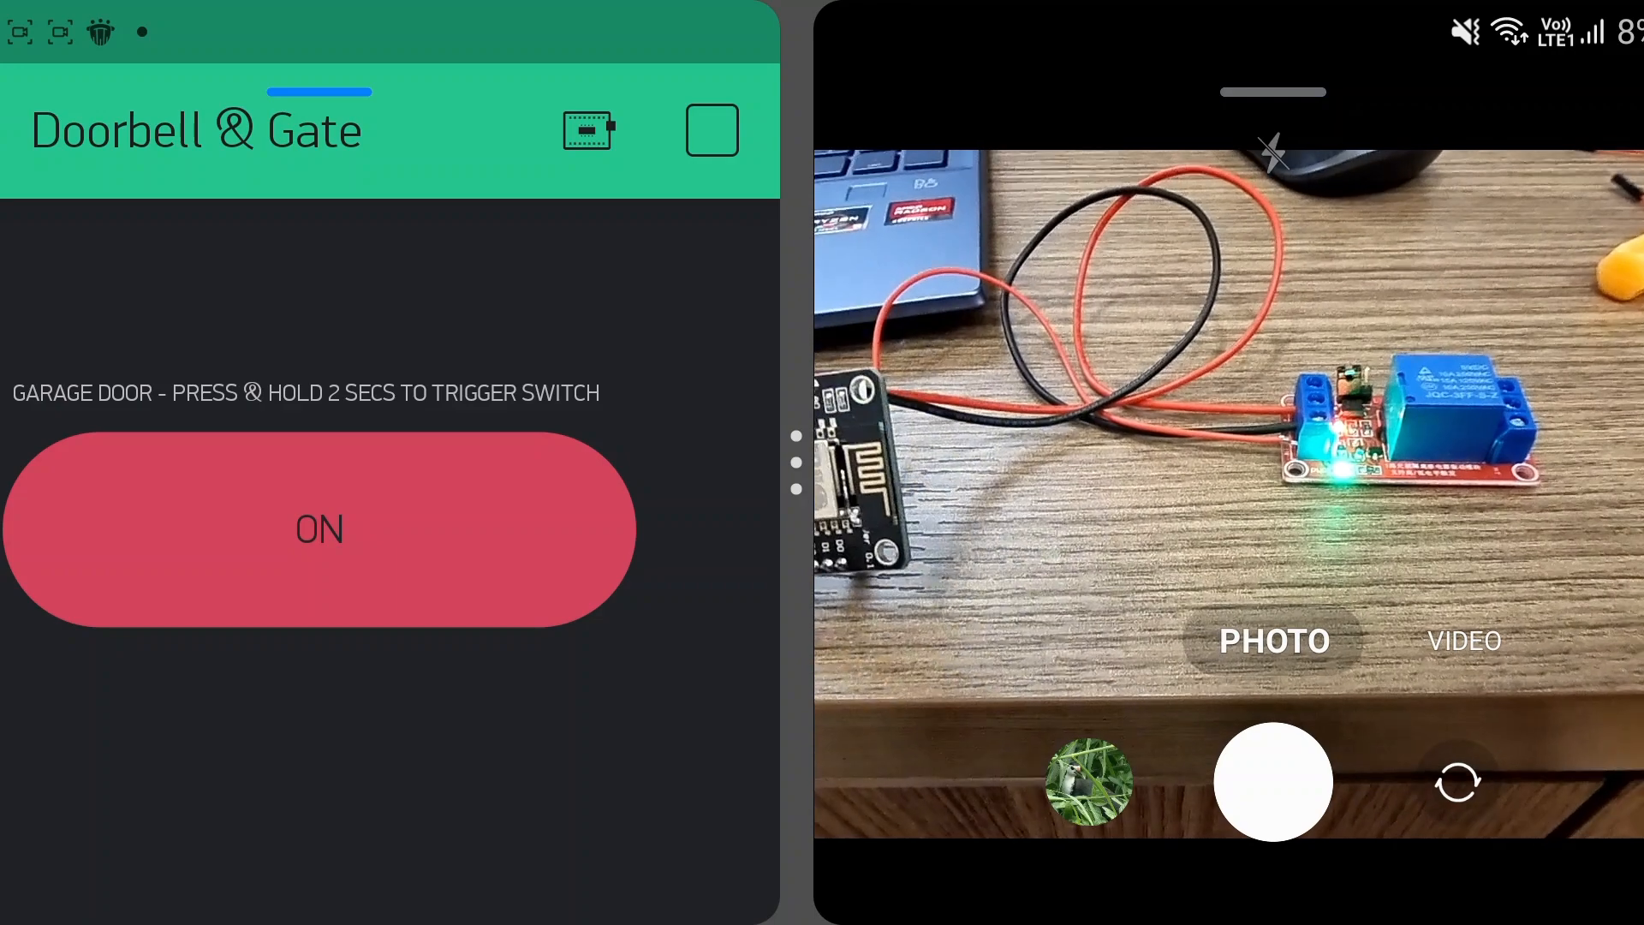
pyautogui.click(318, 529)
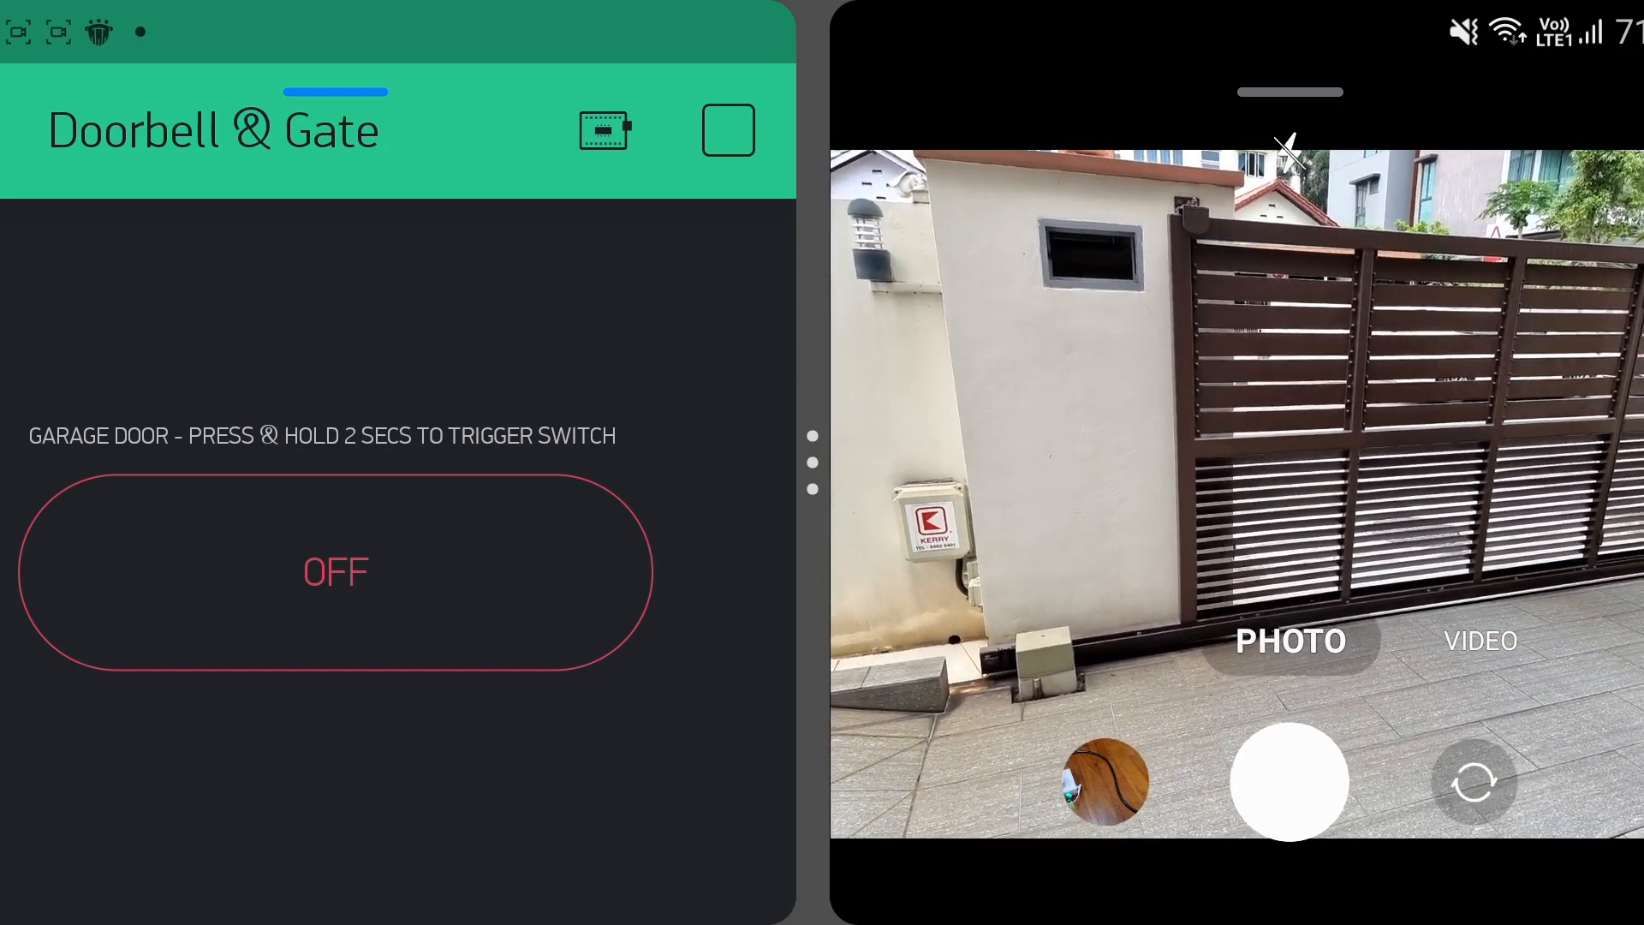
# Step: Pulse the GARAGE DOOR button ON/OFF three times to start, stop and move the gate, ending OFF
pyautogui.click(334, 571)
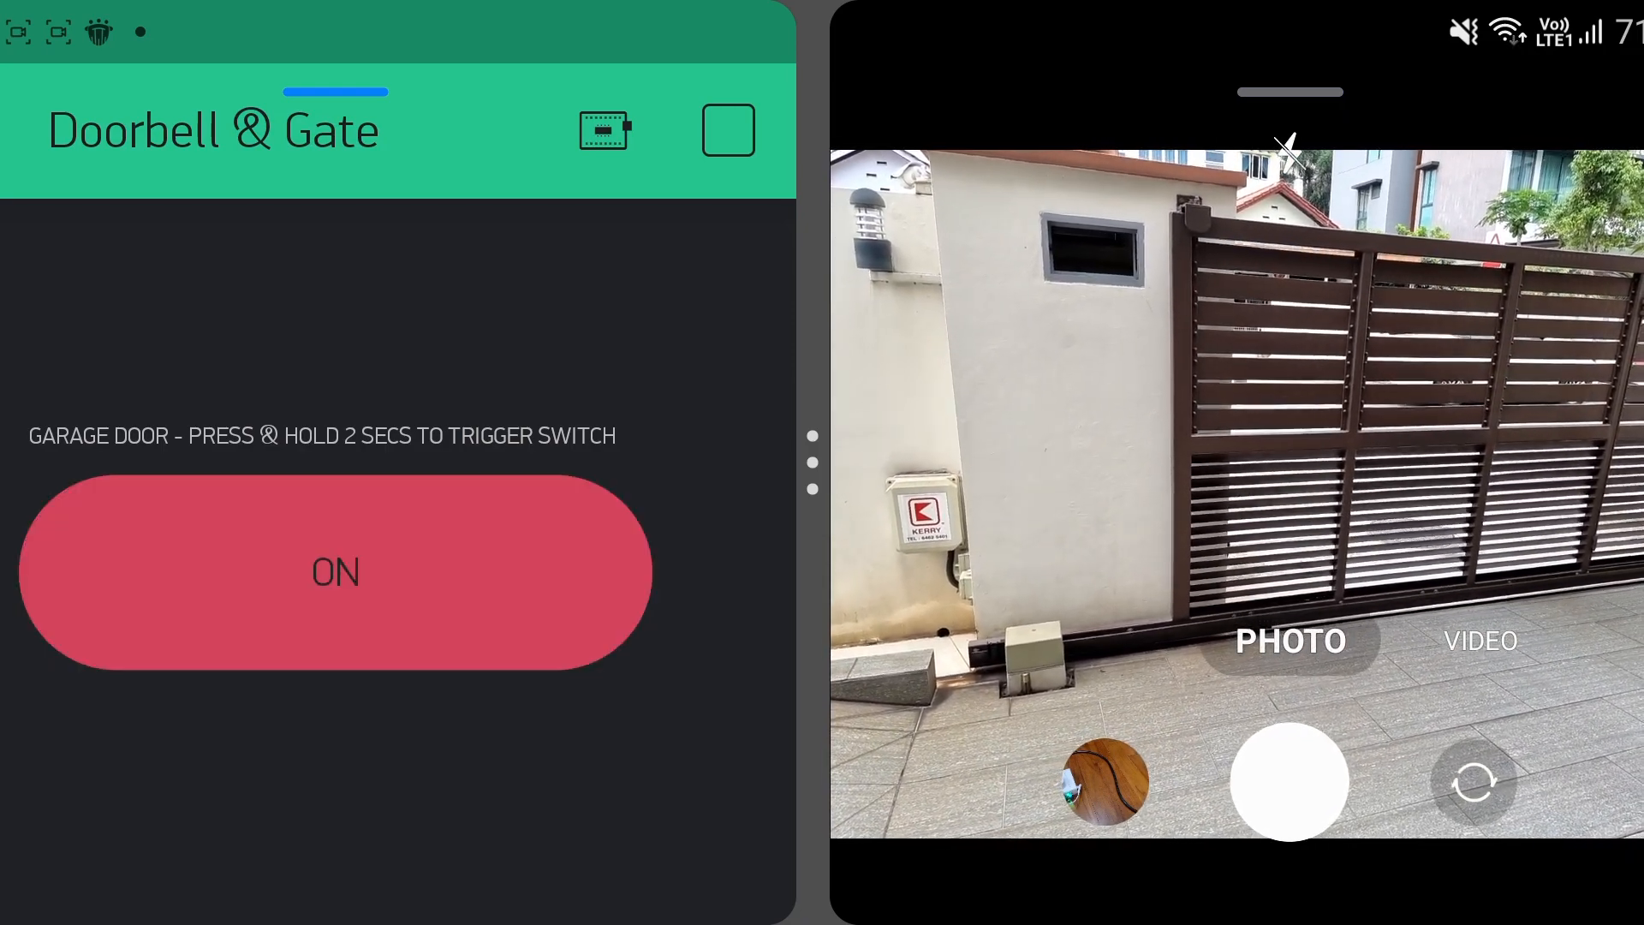
pyautogui.click(335, 573)
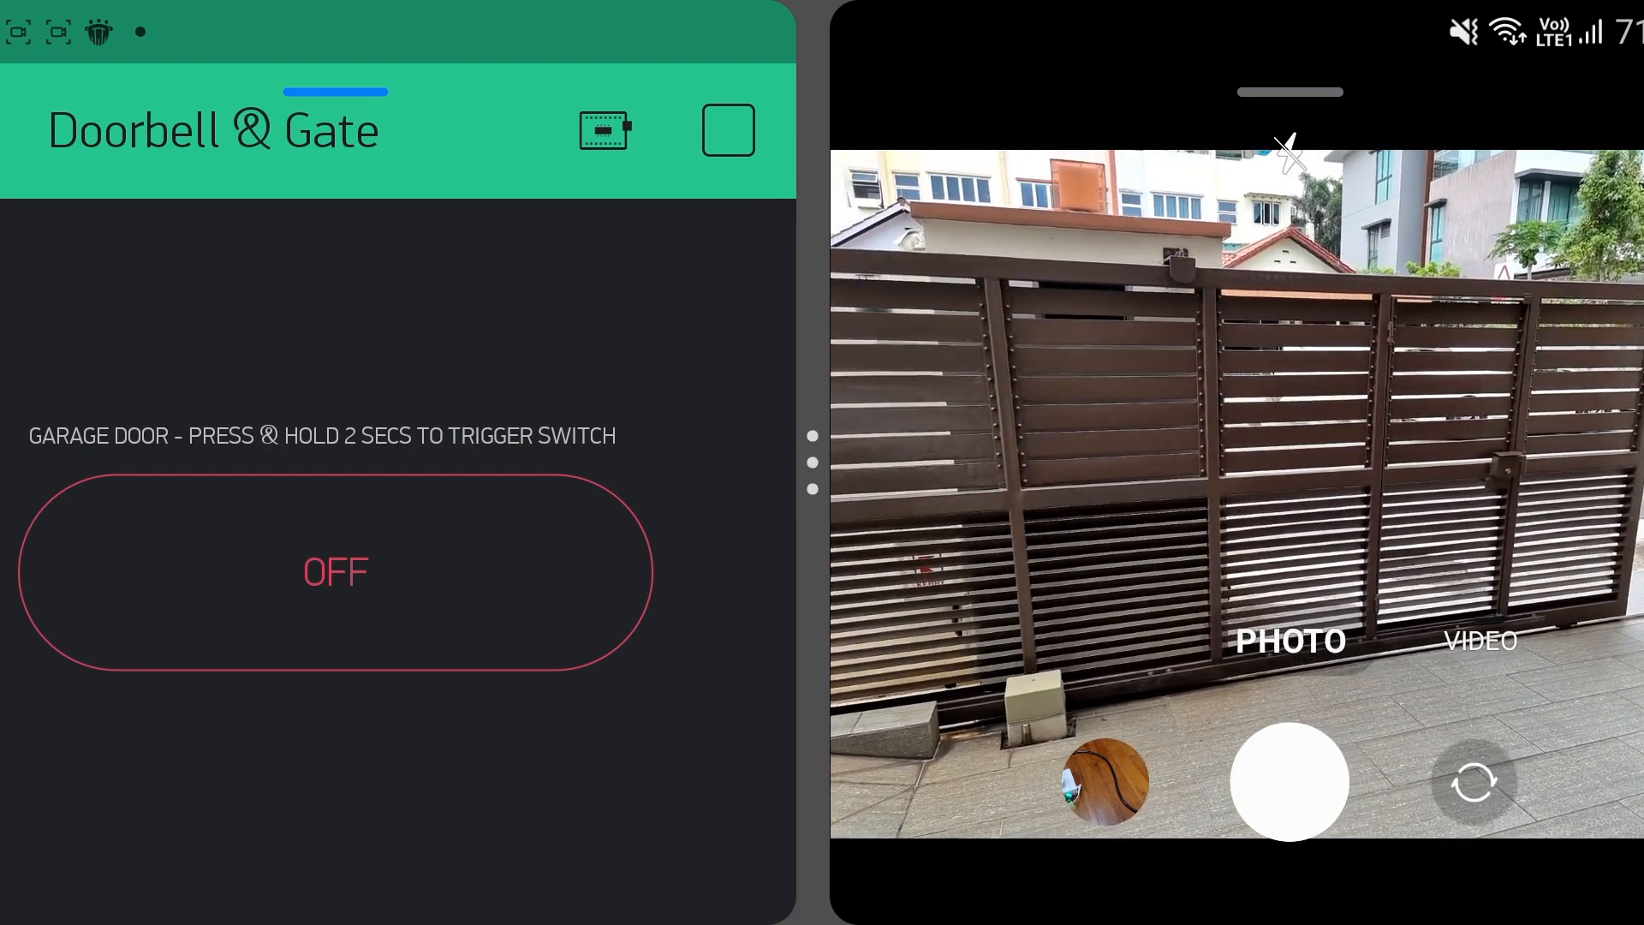
pyautogui.click(335, 571)
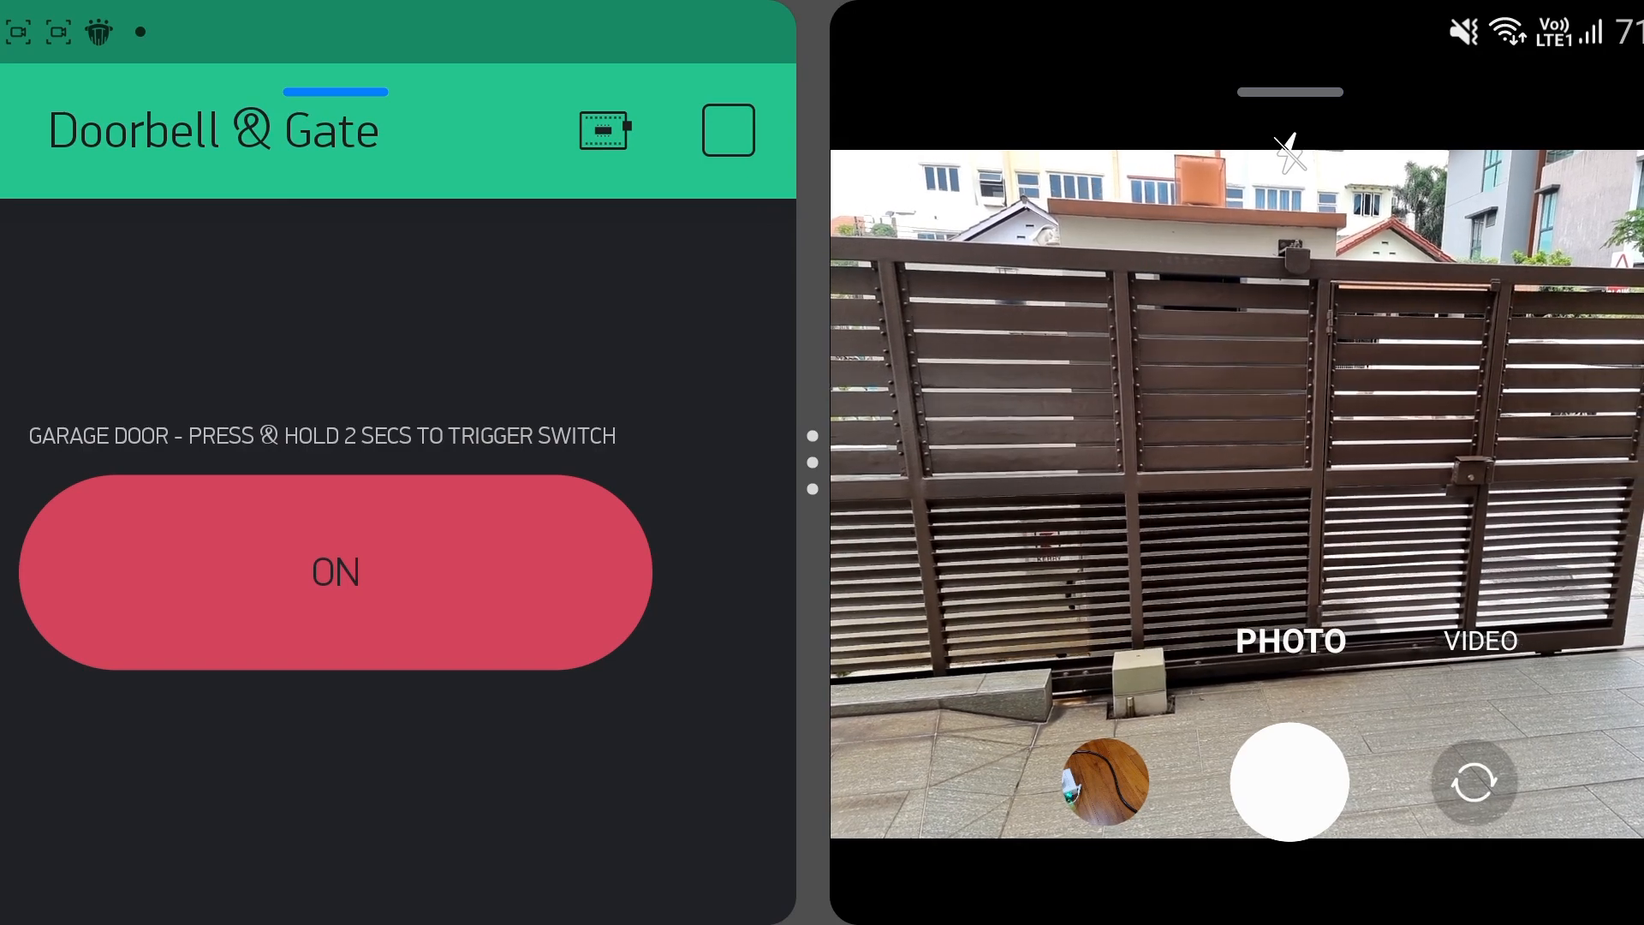
pyautogui.click(335, 573)
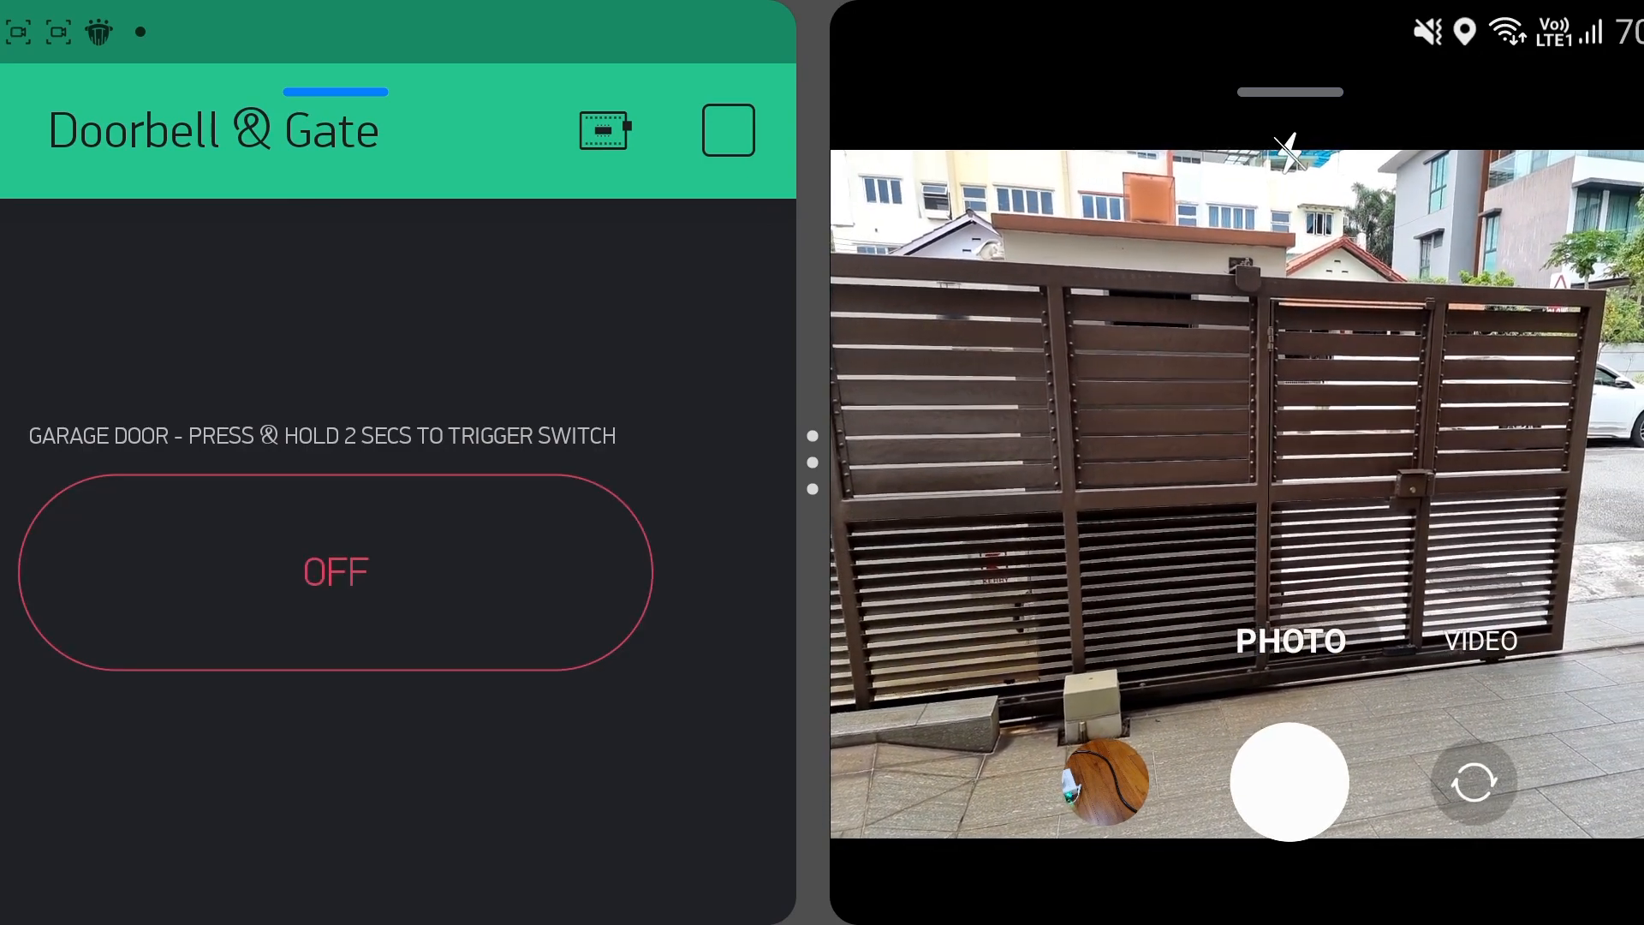
pyautogui.click(336, 571)
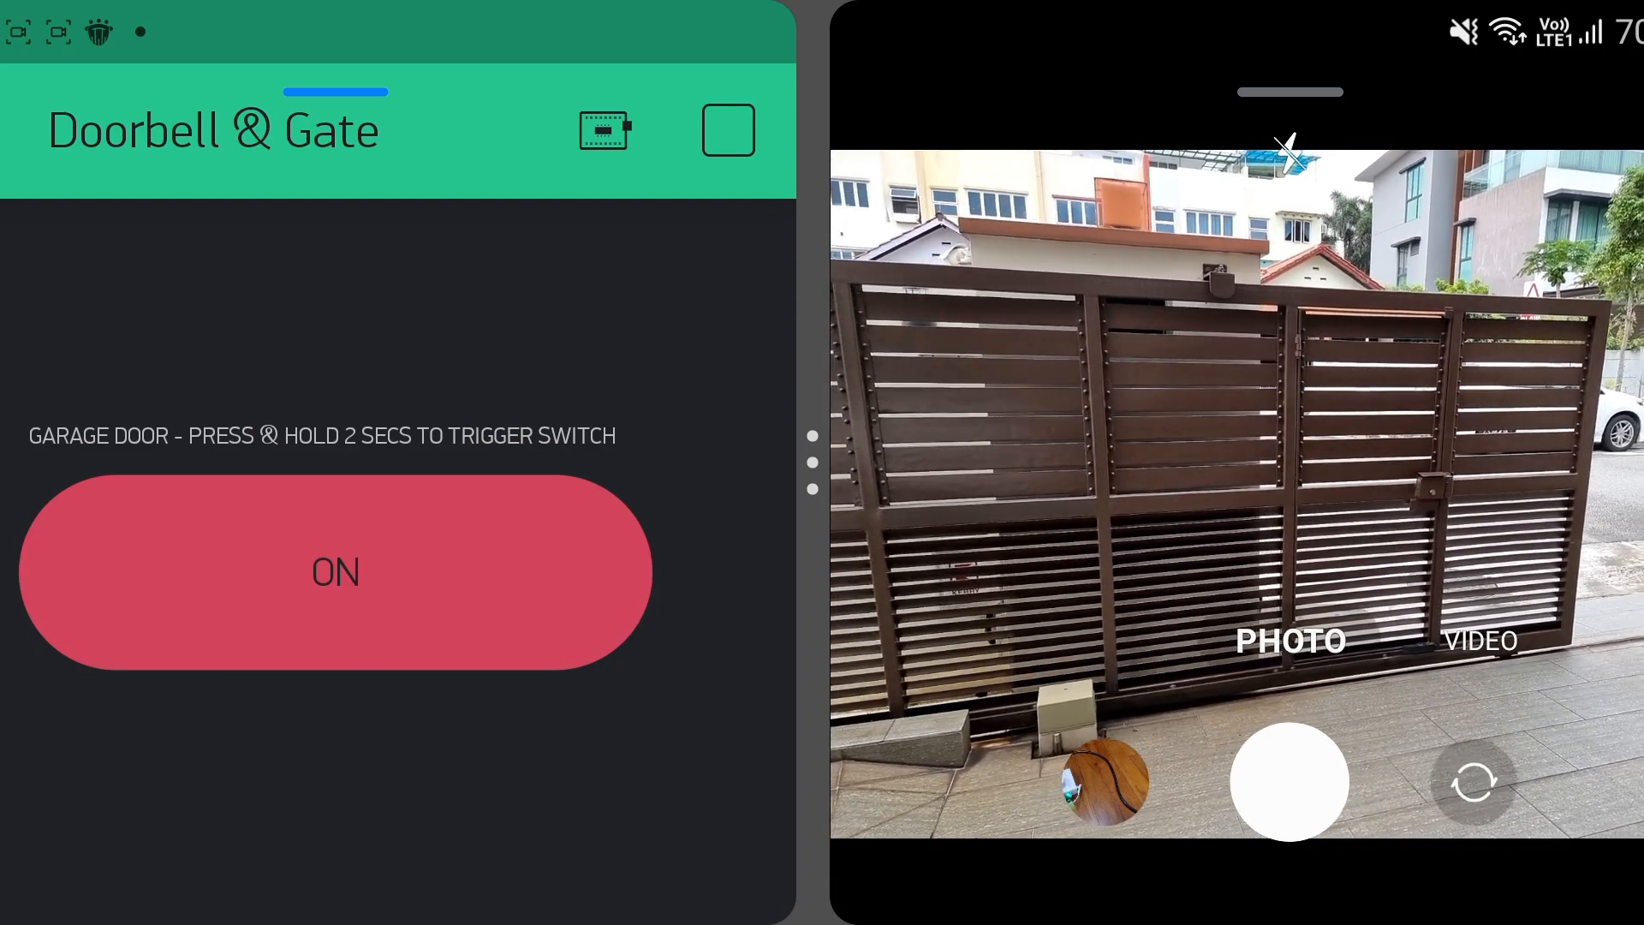
pyautogui.click(335, 573)
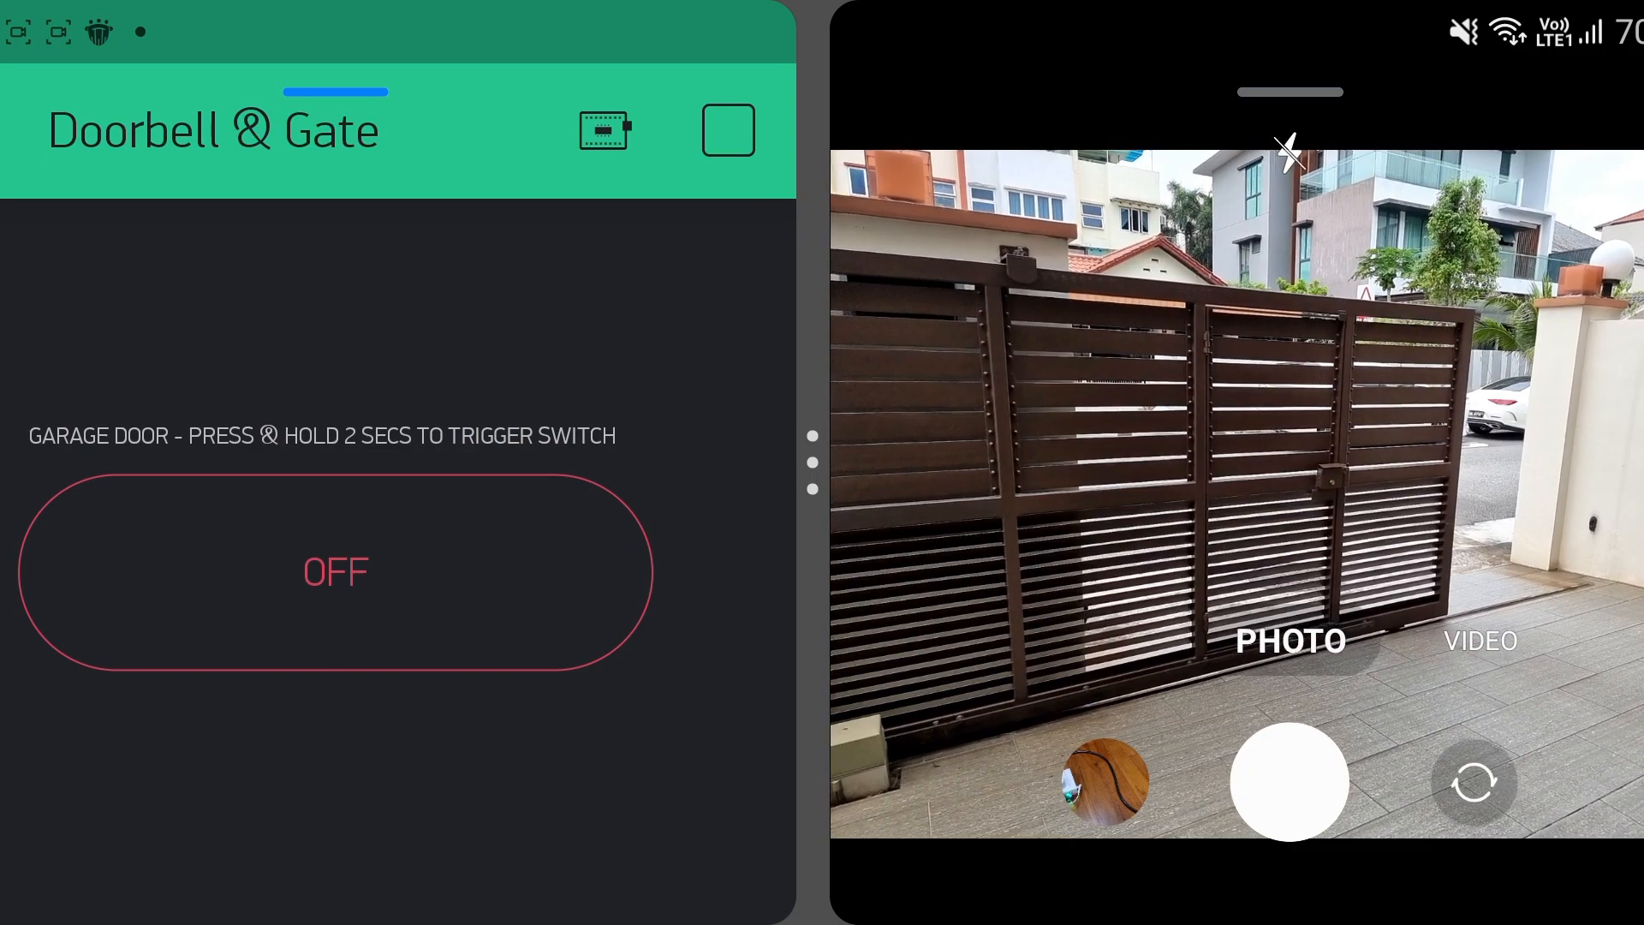